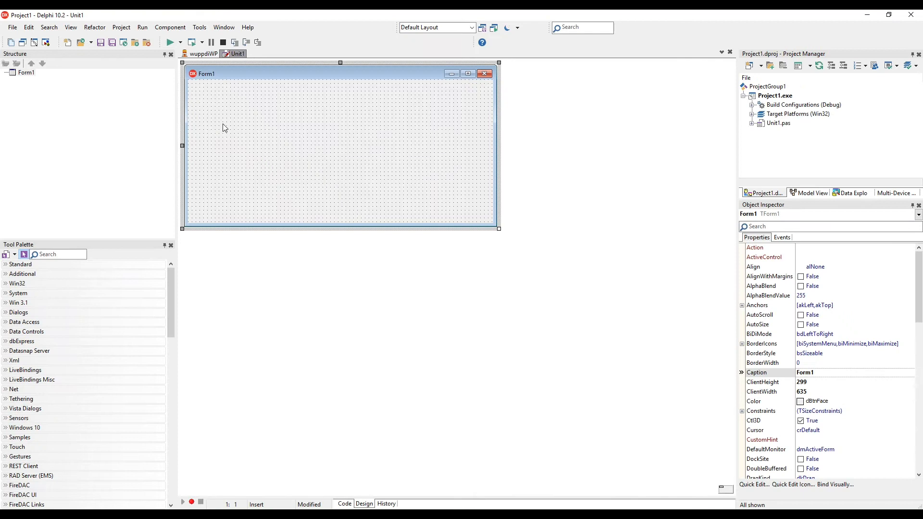
Add three TPanels, dock Panel1 alLeft and Panel3 alRight, then search the palette for a splitter
left_click(56, 254)
type("panel")
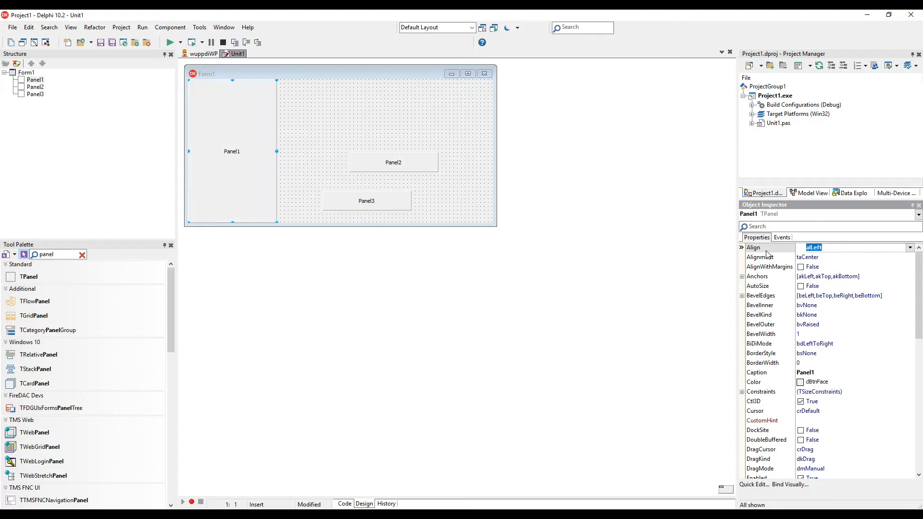
left_click(366, 201)
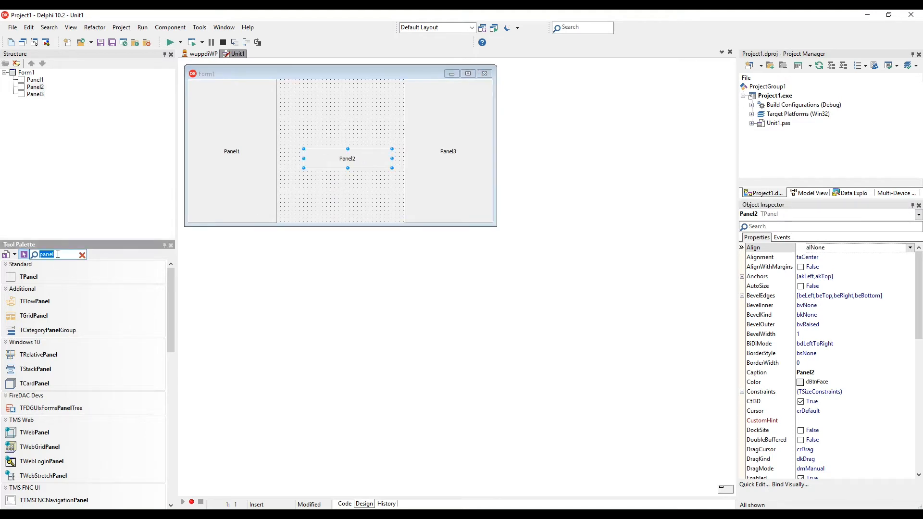
type("spli")
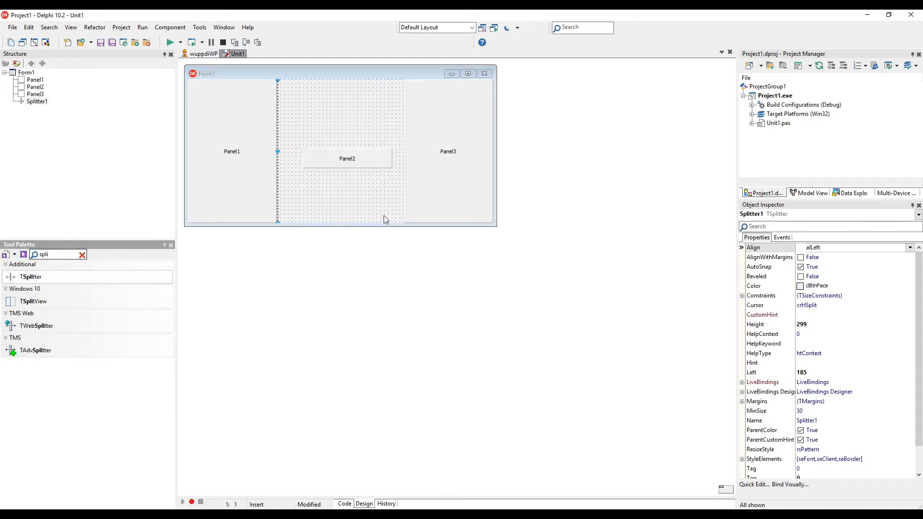
Add the second TSplitter, align Panel2 to alClient and build the project
double_click(31, 277)
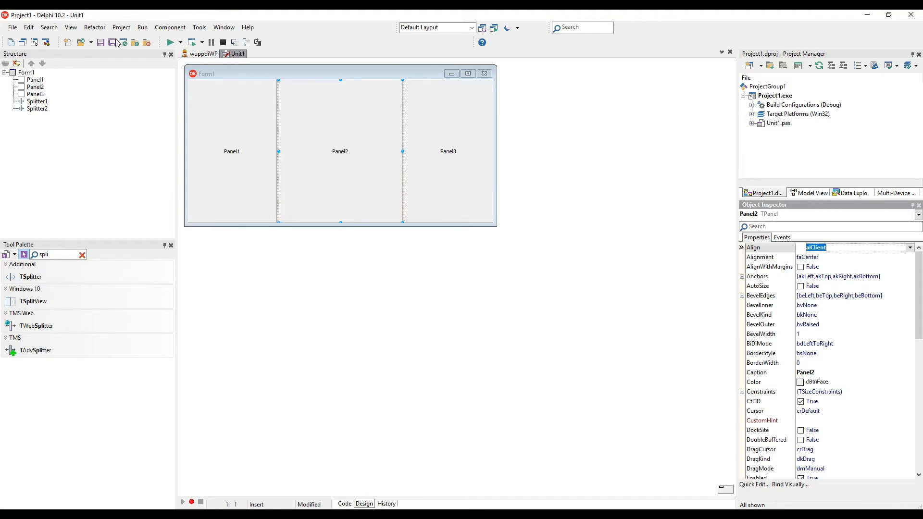
left_click(169, 41)
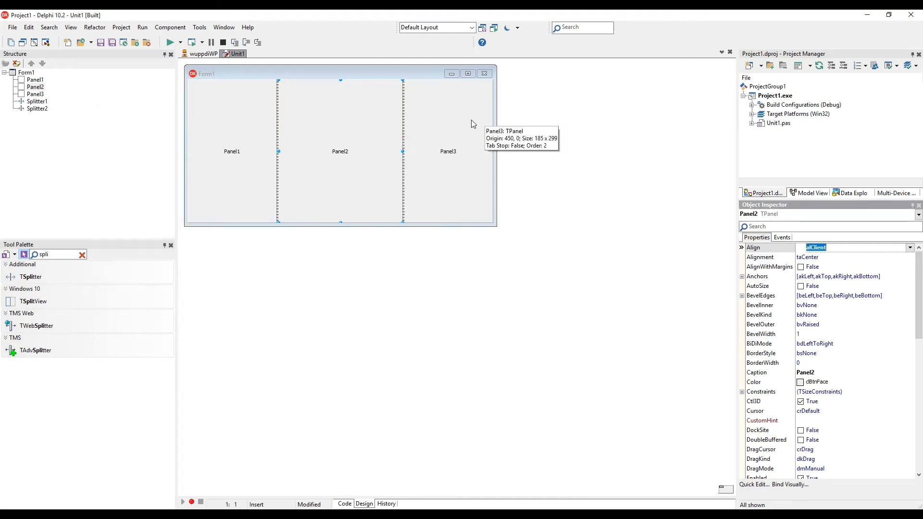
mouse_move(246, 100)
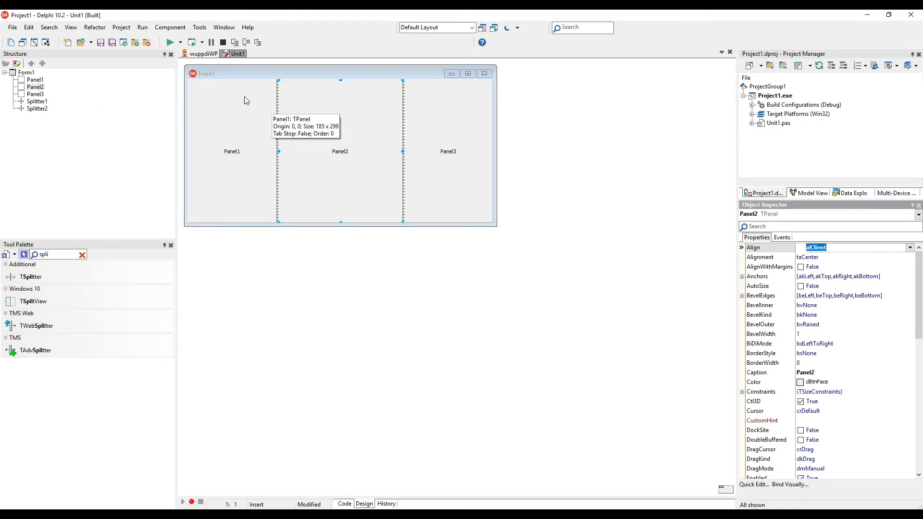
Create a TMS Web Application - Delphi project and add three TWebPanels from the 'panel' palette search
left_click(12, 26)
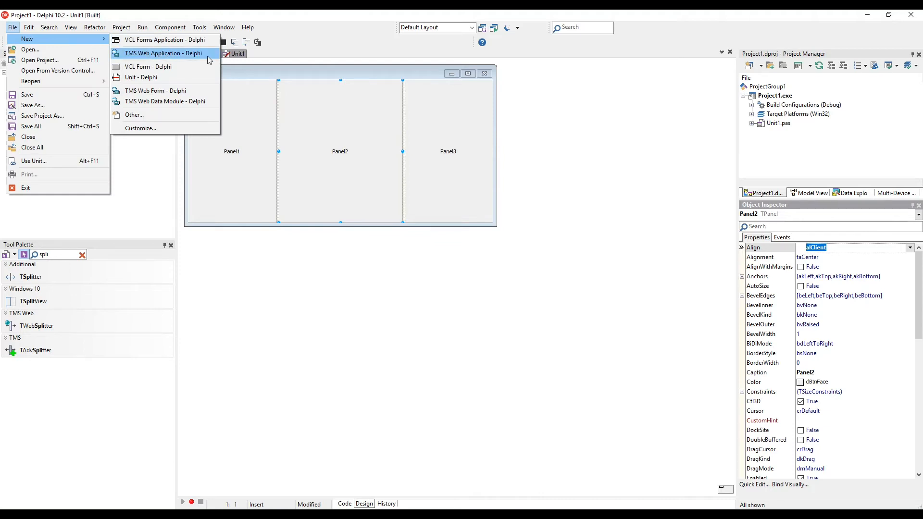
left_click(164, 53)
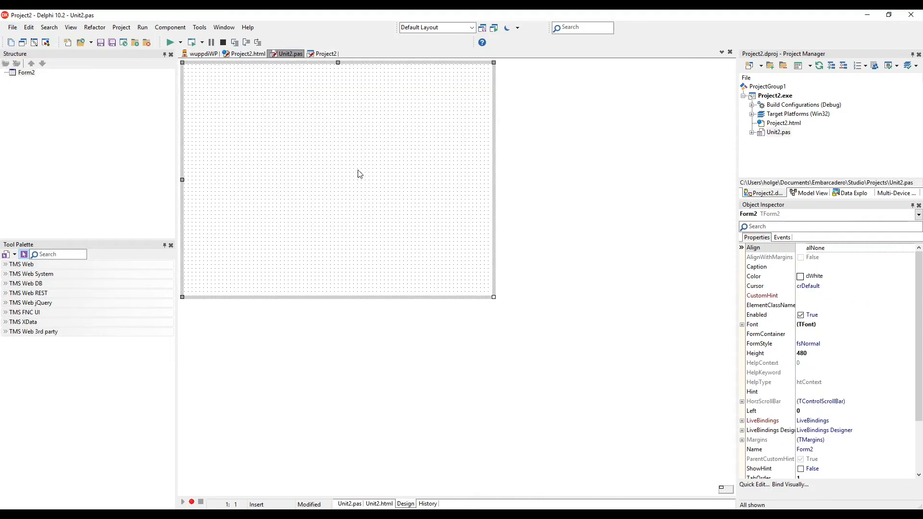
left_click(58, 254)
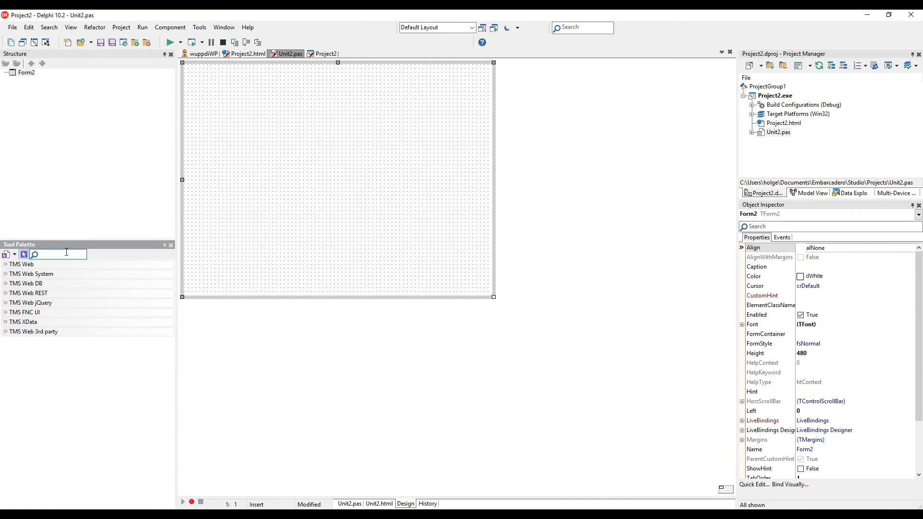
type("panel")
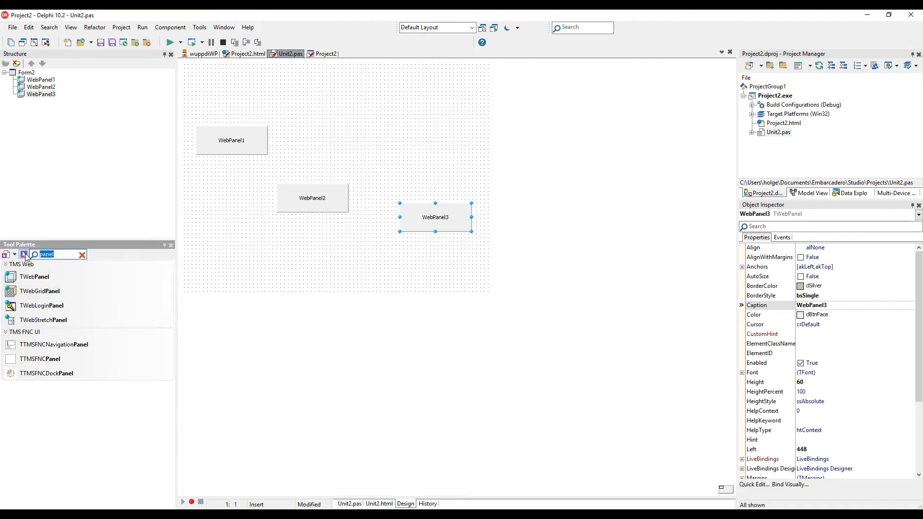
type("splitter")
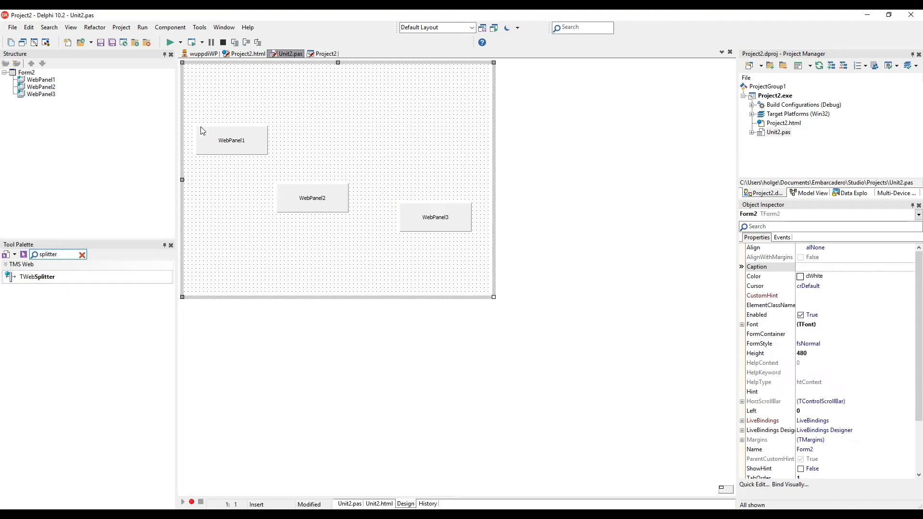
Delete the web panels, add three TWebTwitterFeeds, dock the first alLeft and the third alRight
left_click(435, 217)
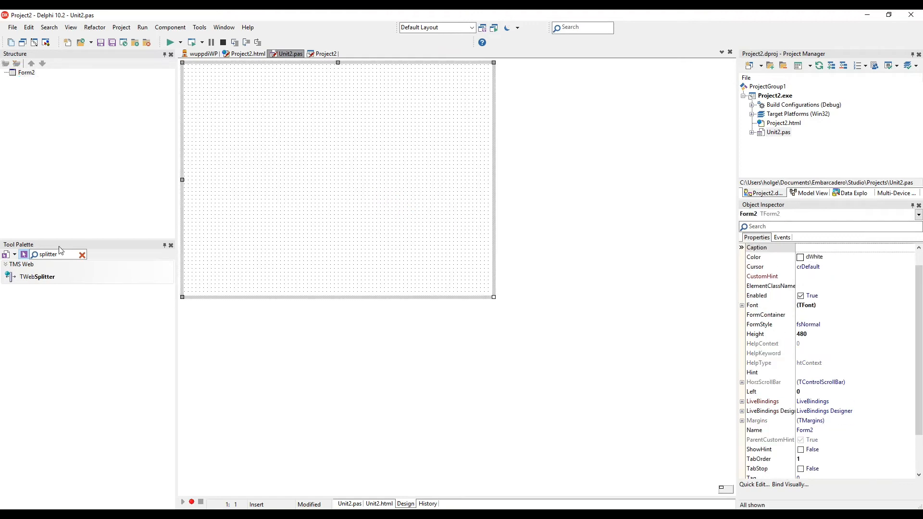
type("twi")
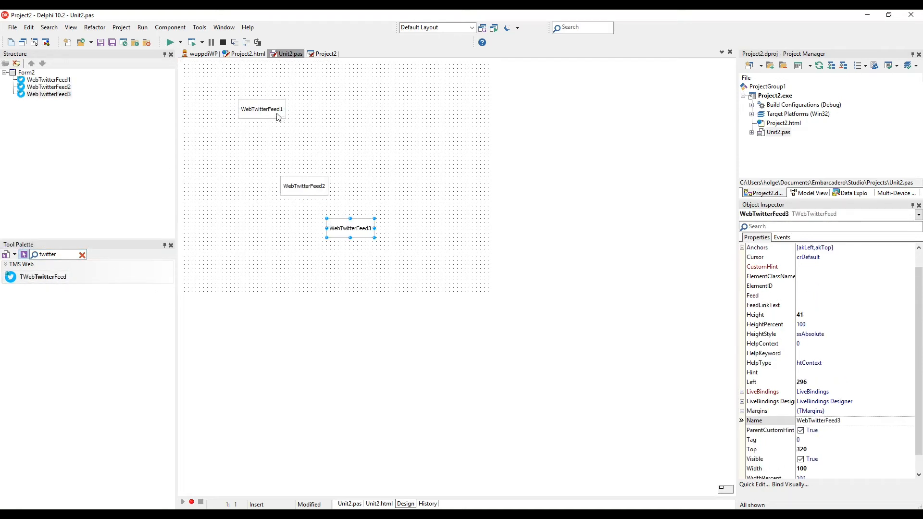
left_click(262, 109)
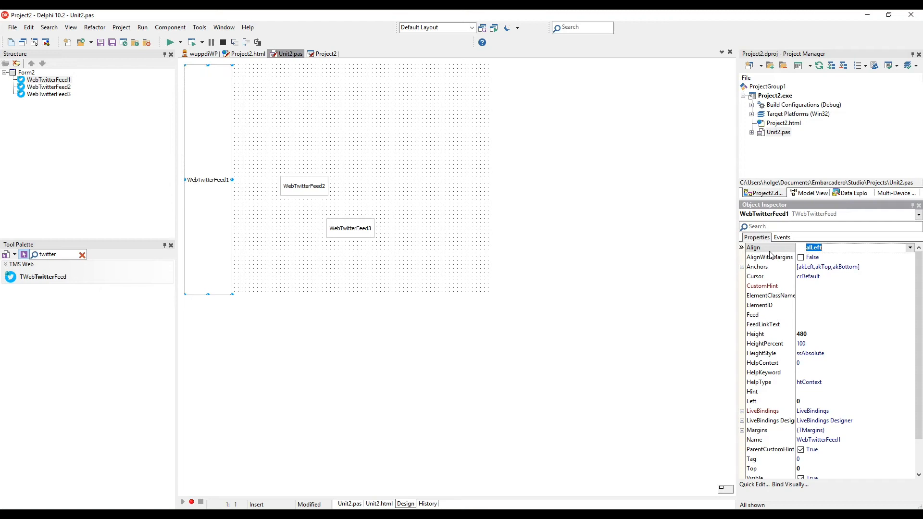
left_click(350, 229)
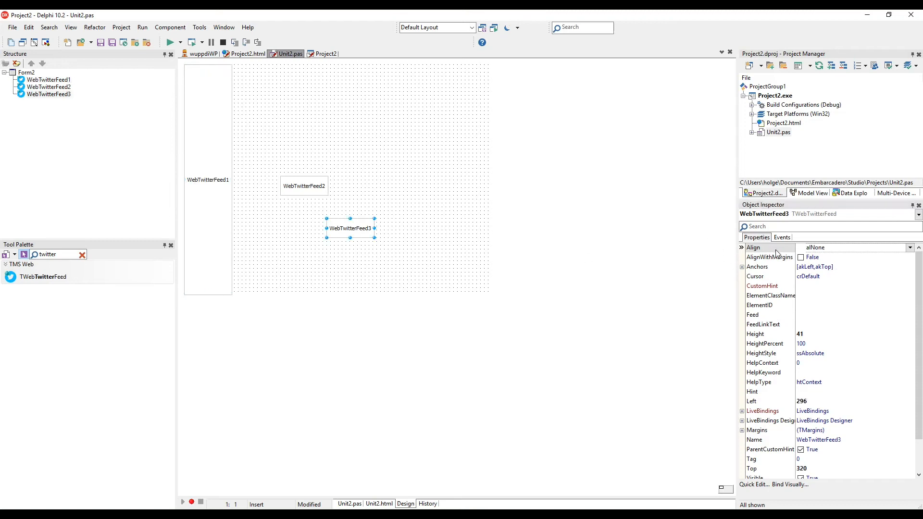
left_click(854, 247)
type("splitt")
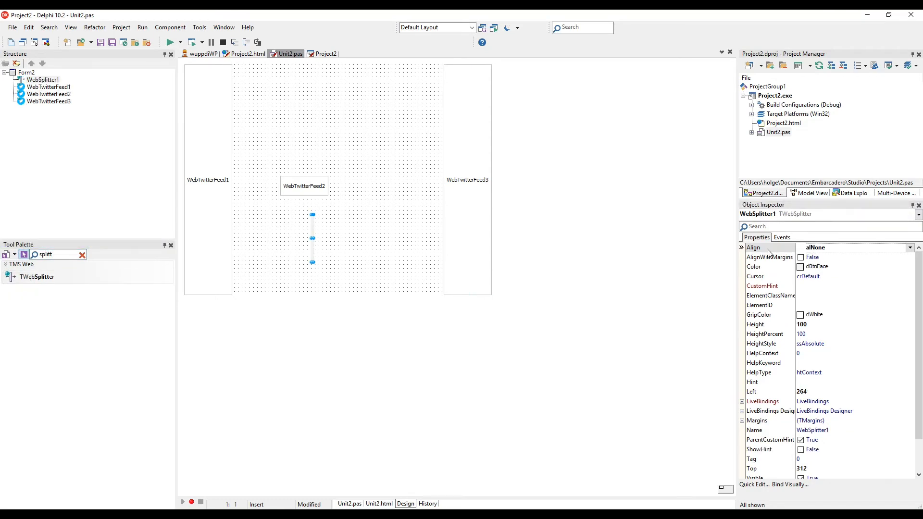
Dock two TWebSplitters alLeft/alRight and set WebTwitterFeed2 Align to alClient
left_click(854, 248)
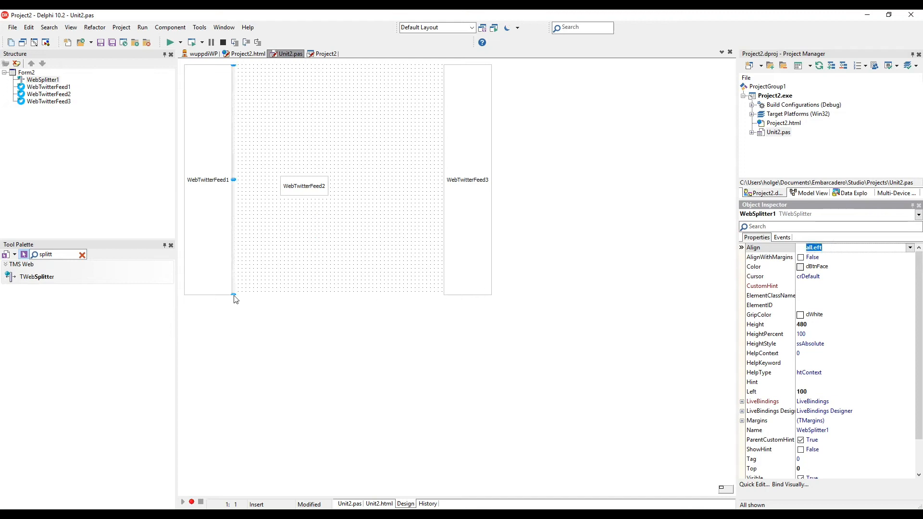
left_click(328, 258)
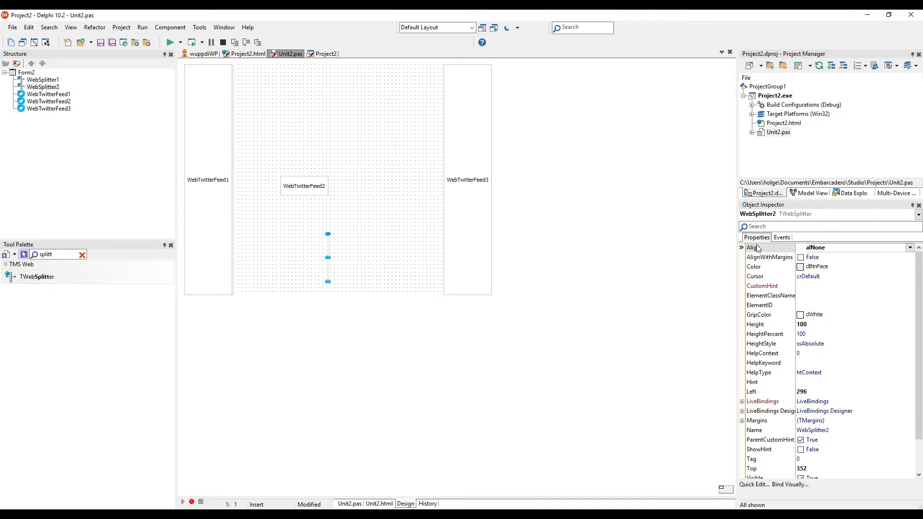
left_click(854, 247)
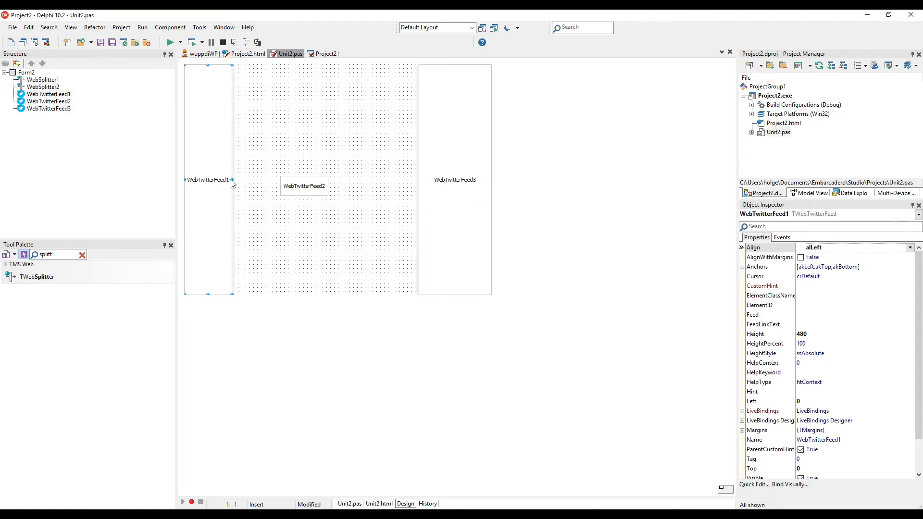
left_click(304, 186)
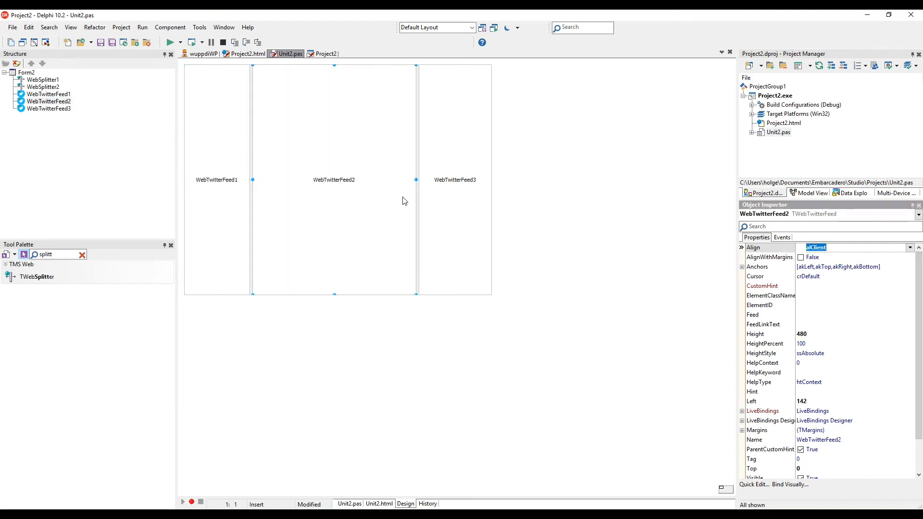
Set each feed's account (Barack Obama, Joe Biden, Michelle Obama) and build to run in the browser
left_click(216, 180)
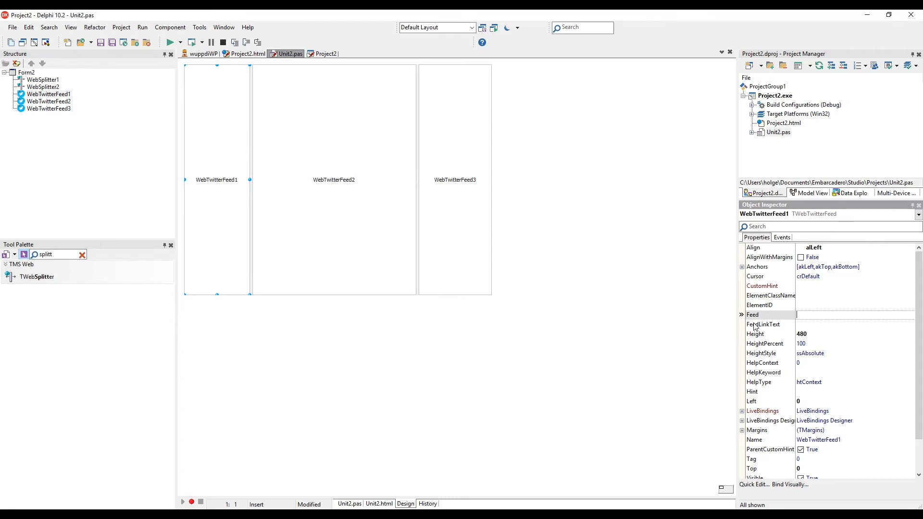
mouse_move(767, 314)
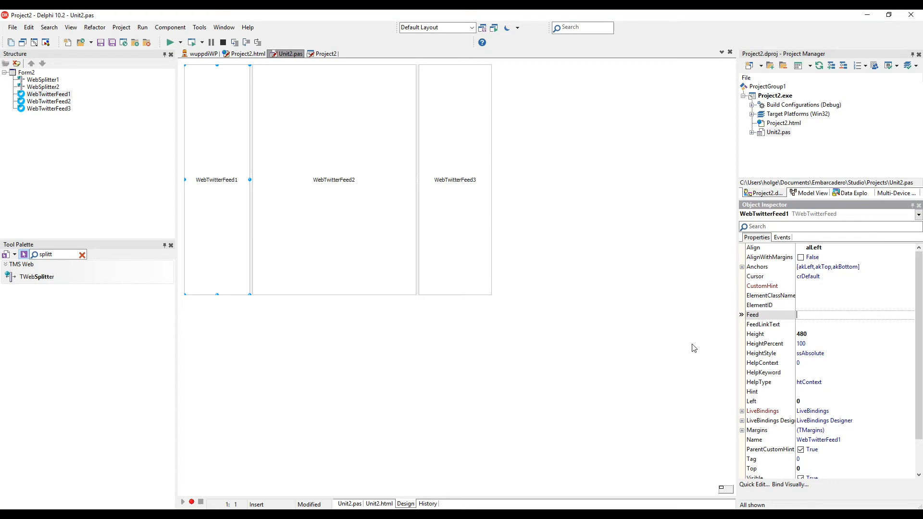
left_click(170, 41)
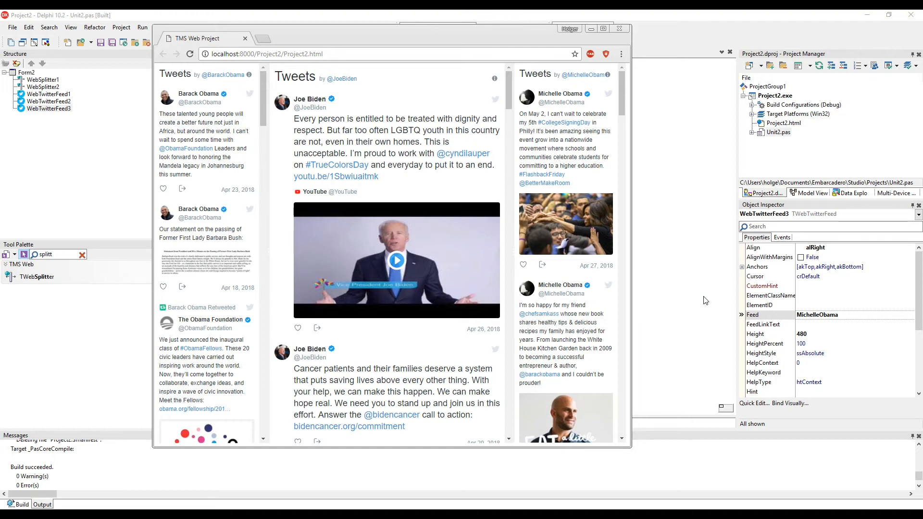
mouse_move(666, 318)
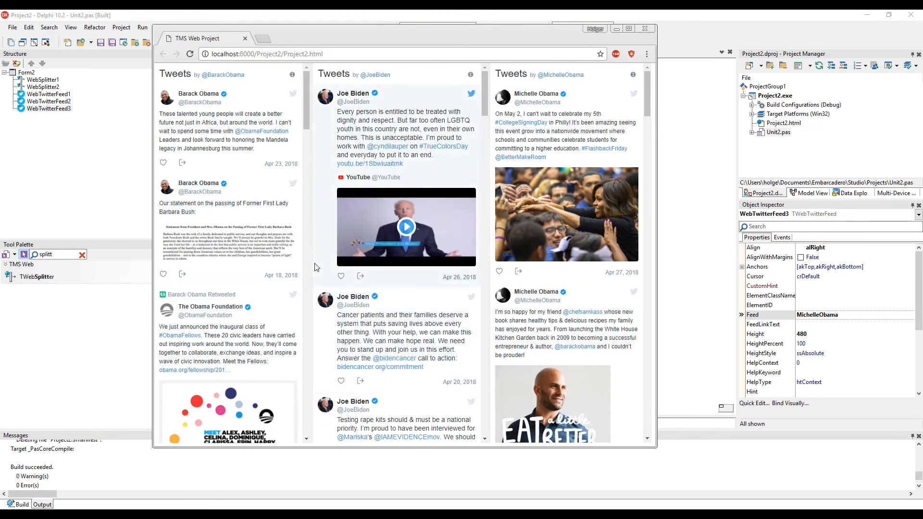
mouse_move(311, 252)
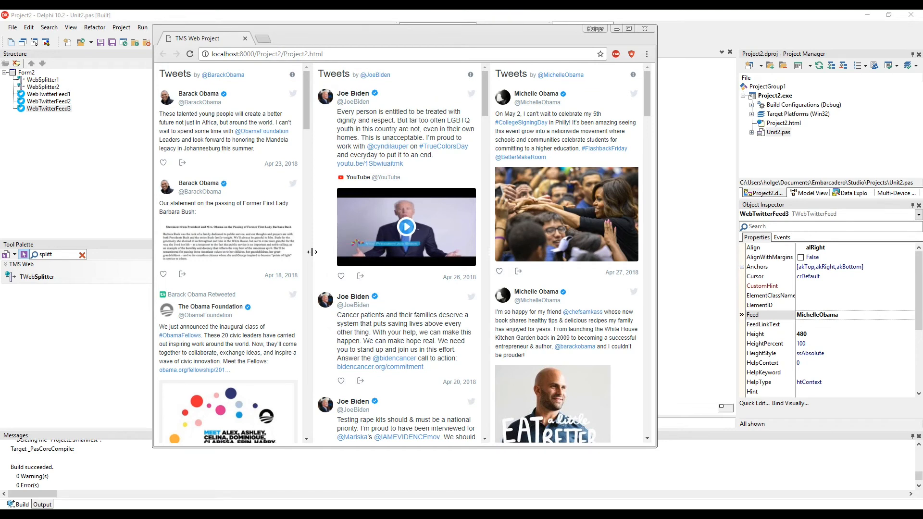